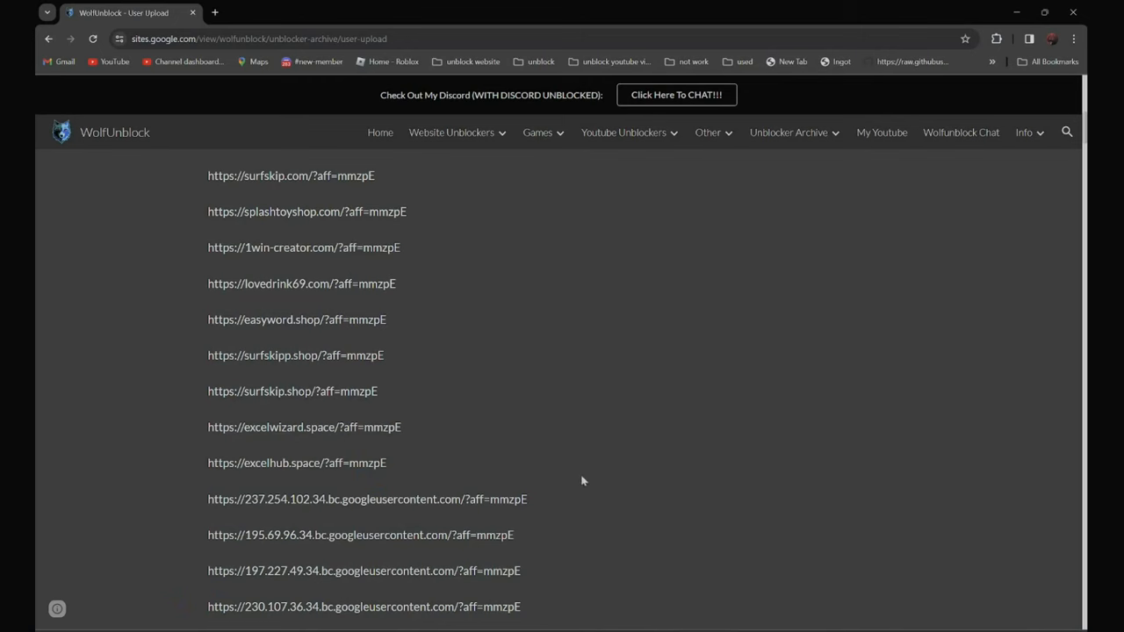
{"action": "scroll", "scroll_direction": "down", "scroll_amount": 3}
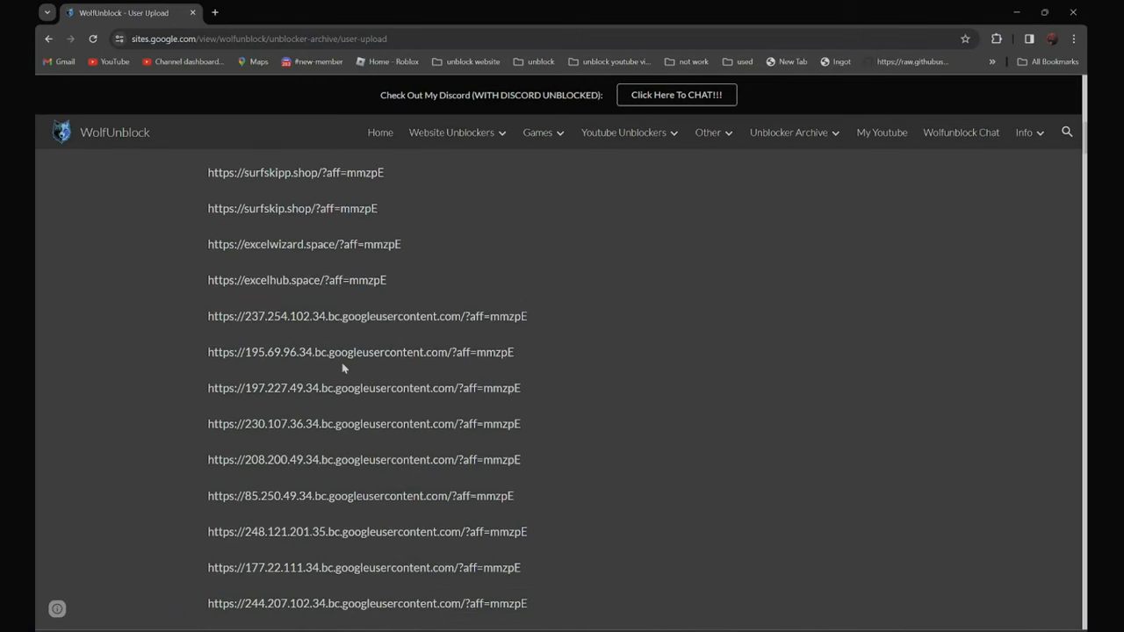
{"action": "scroll", "scroll_direction": "up", "scroll_amount": 3}
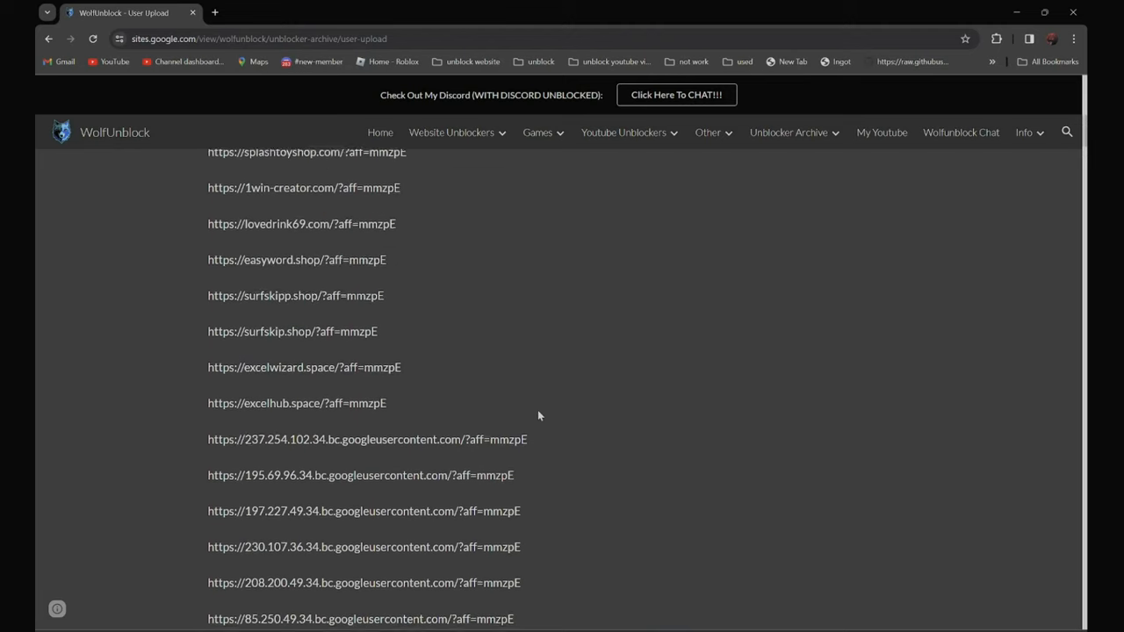
{"action": "scroll", "scroll_direction": "up", "scroll_amount": 3}
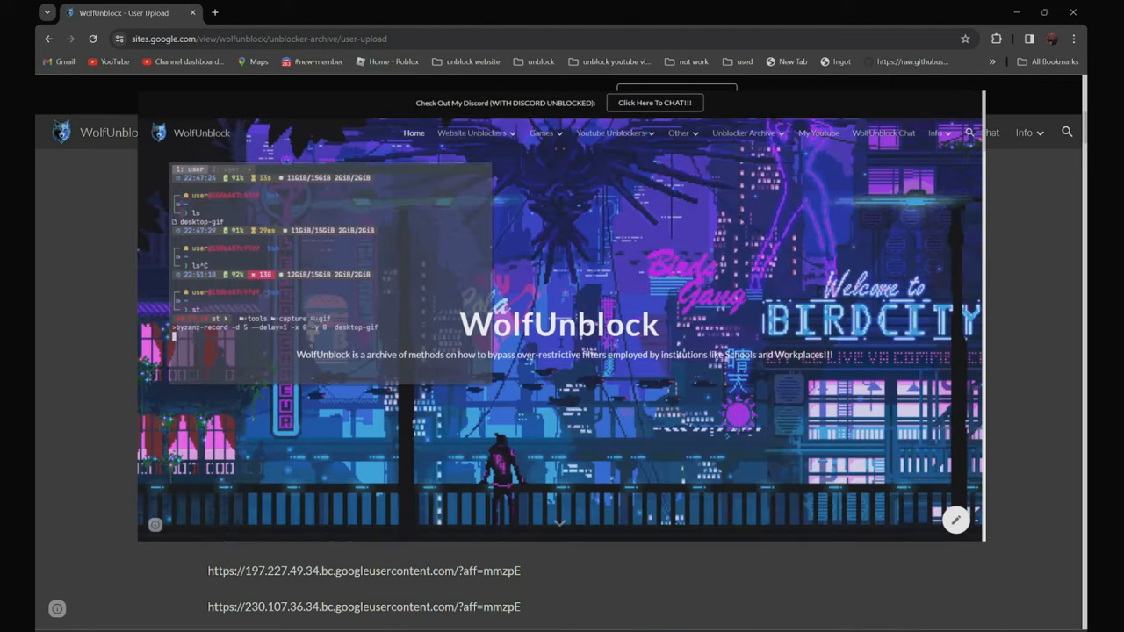
{"action": "left_click", "coordinate": [742, 132]}
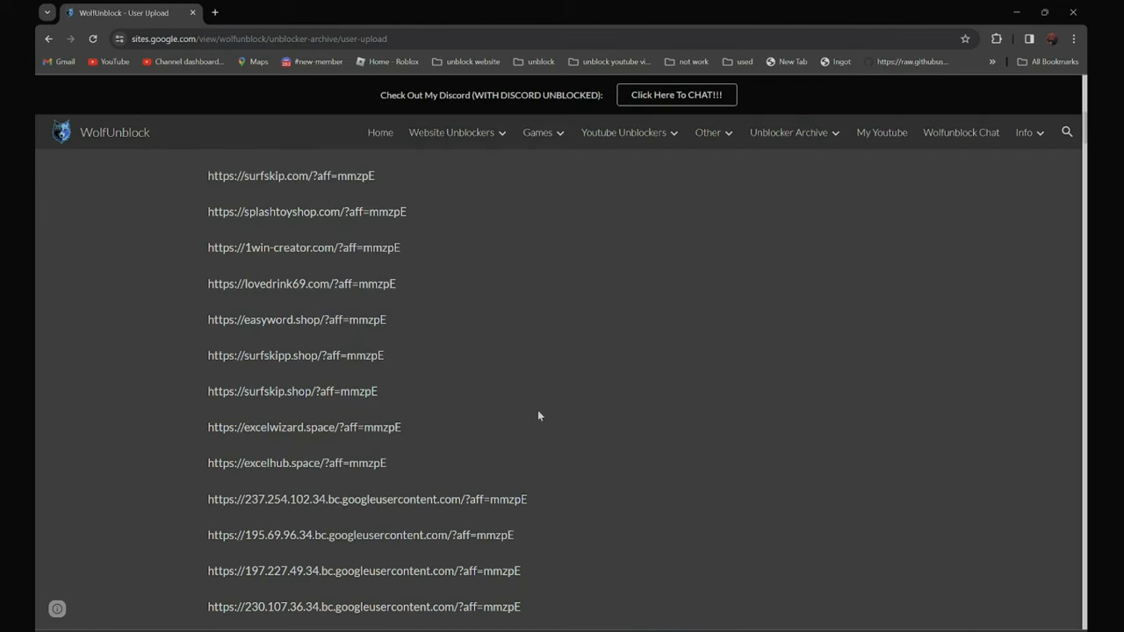
{"action": "mouse_move", "coordinate": [320, 197]}
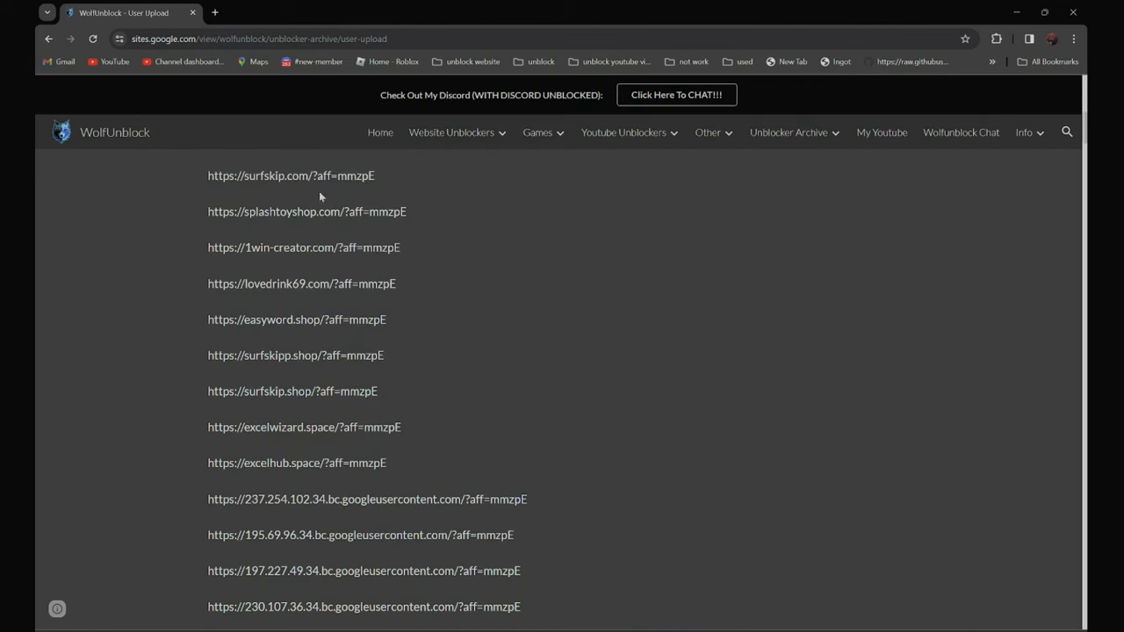
{"action": "mouse_move", "coordinate": [317, 235]}
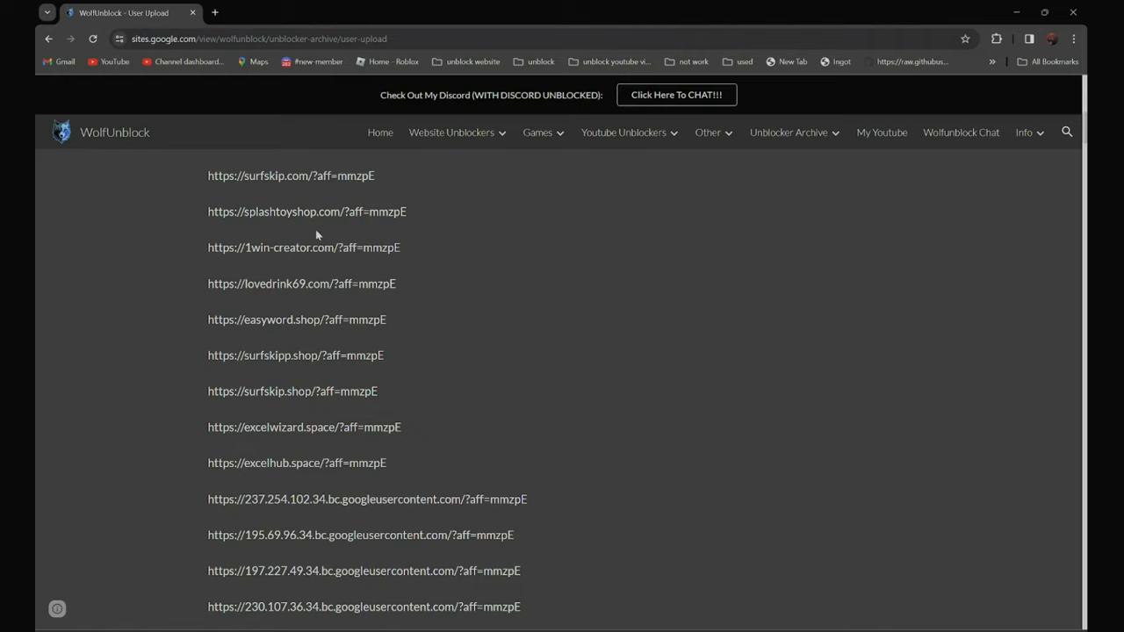
{"action": "double_click", "coordinate": [306, 212]}
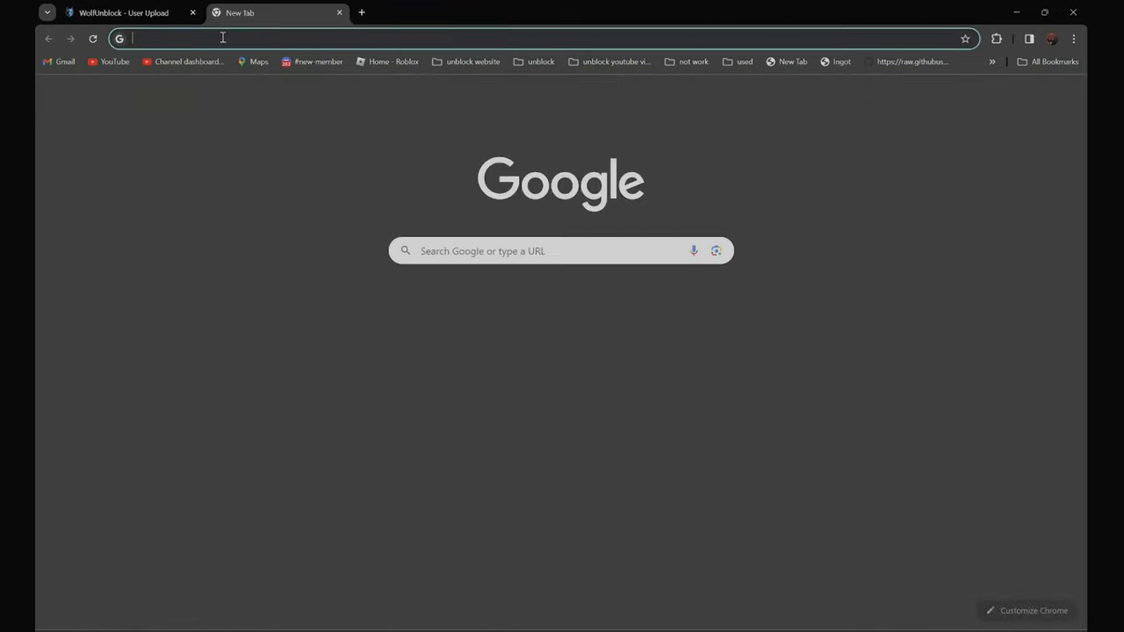
{"action": "type", "text": "https://splashtoyshop.com/?aff=mmzpE"}
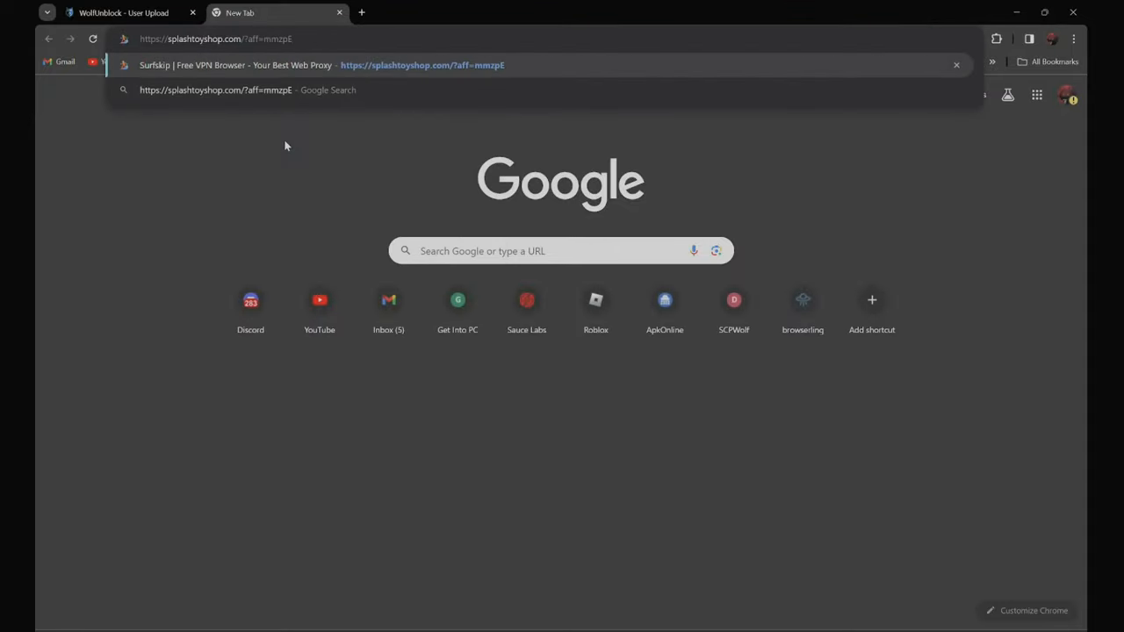
{"action": "left_click", "coordinate": [422, 65]}
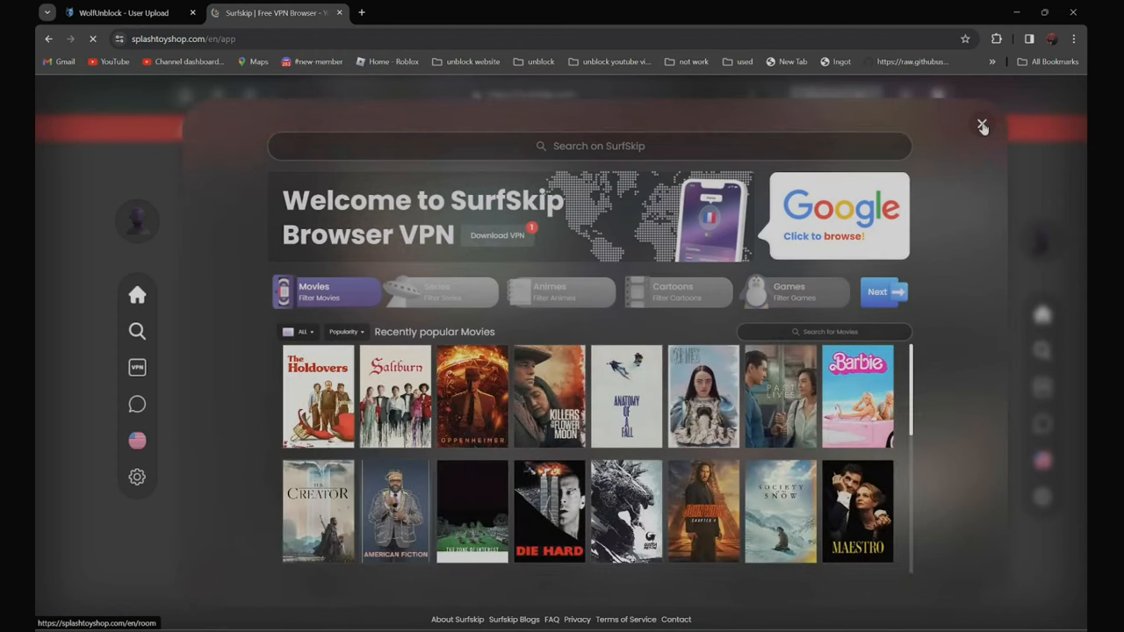
- Dismiss the SurfSkip welcome popup and search 'discord' through the proxy
{"action": "left_click", "coordinate": [982, 125]}
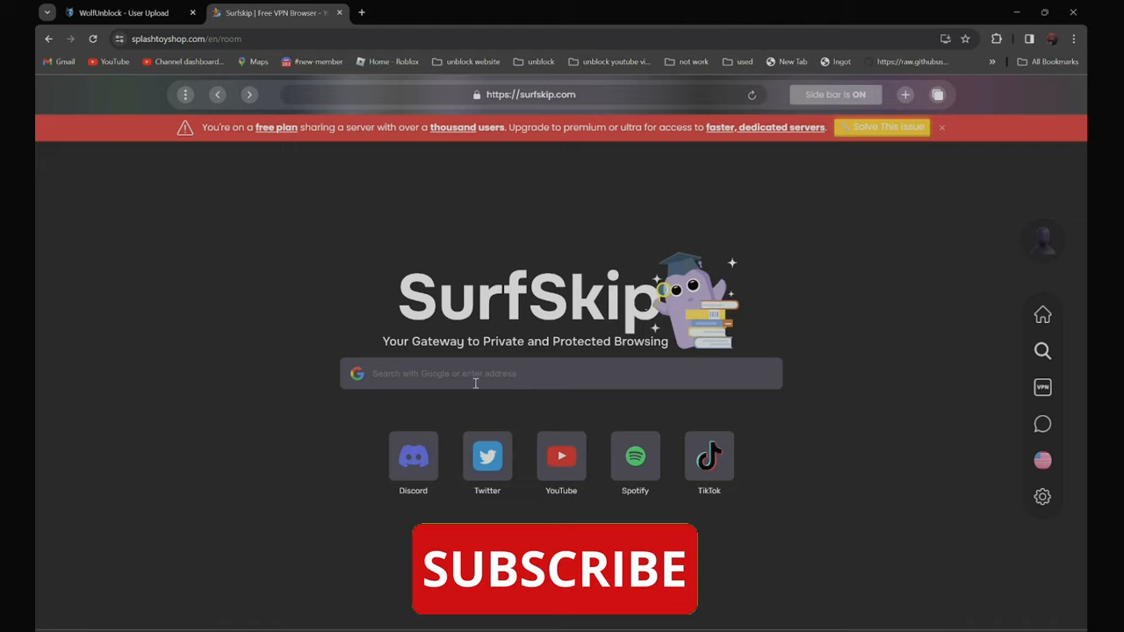
{"action": "type", "text": "disco"}
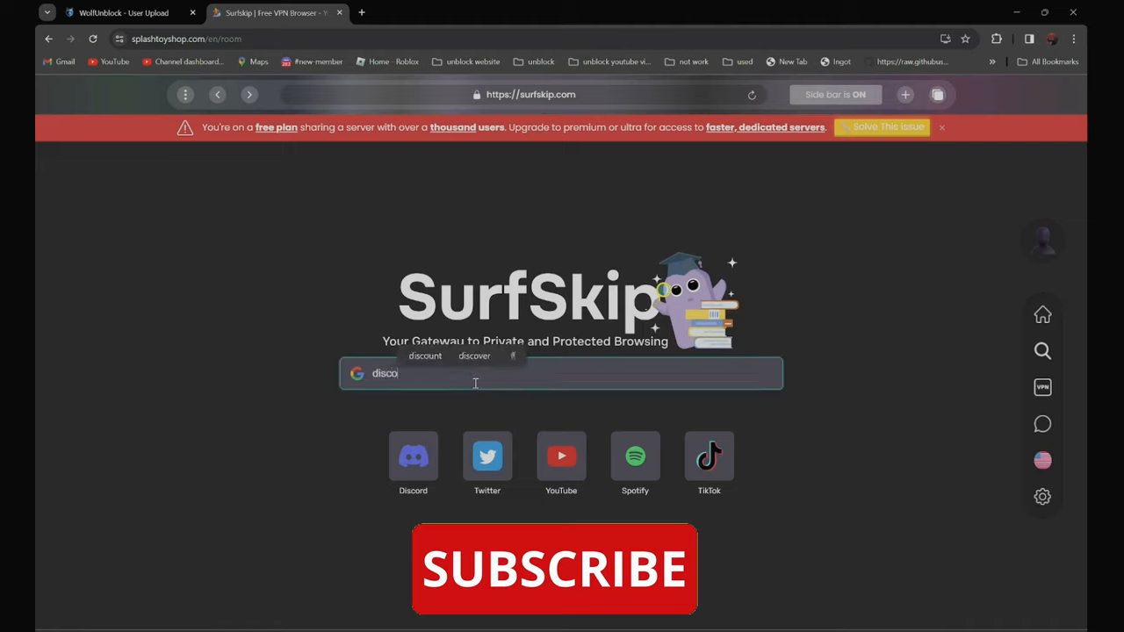
{"action": "type", "text": "rd"}
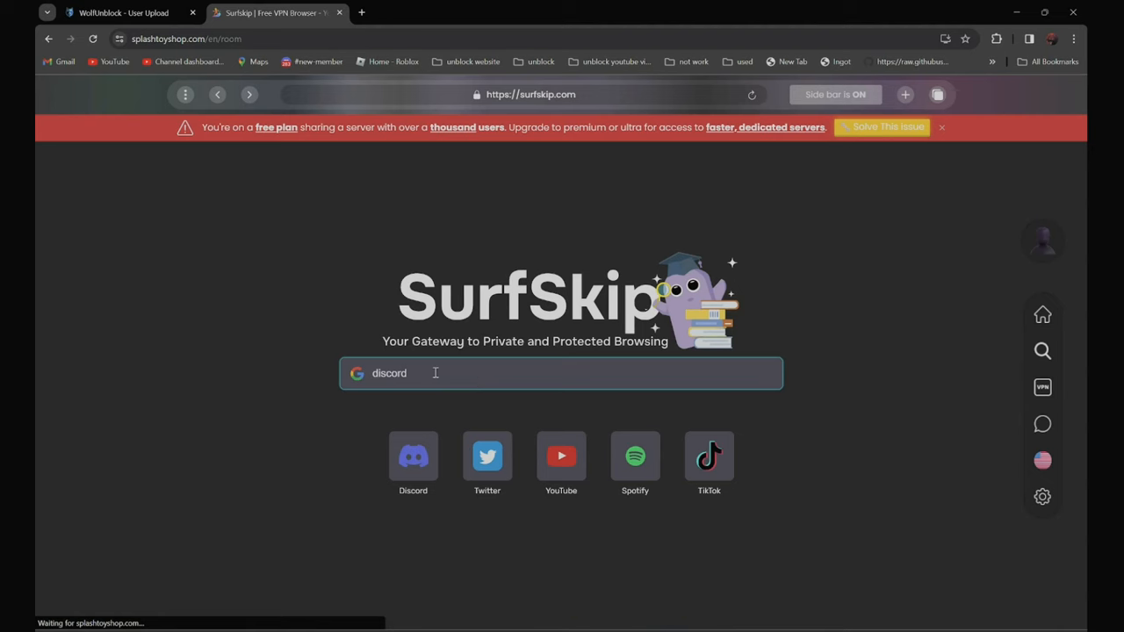
{"action": "key", "text": "Return"}
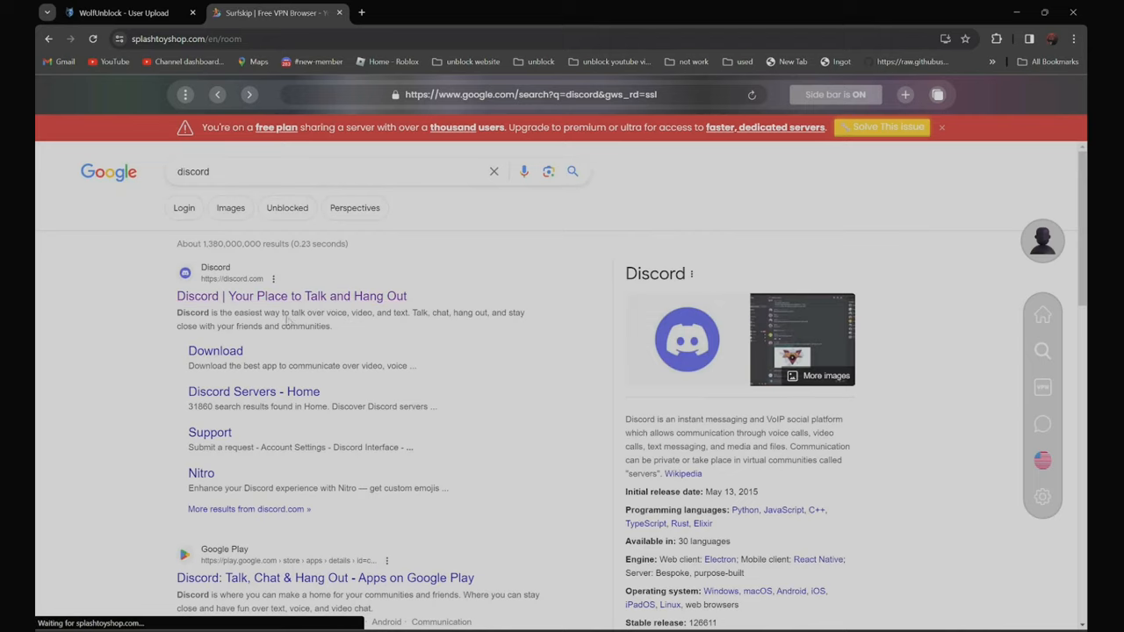
- Open the 'Discord | Your Place to Talk and Hang Out' result and browse its homepage sections
{"action": "left_click", "coordinate": [291, 296]}
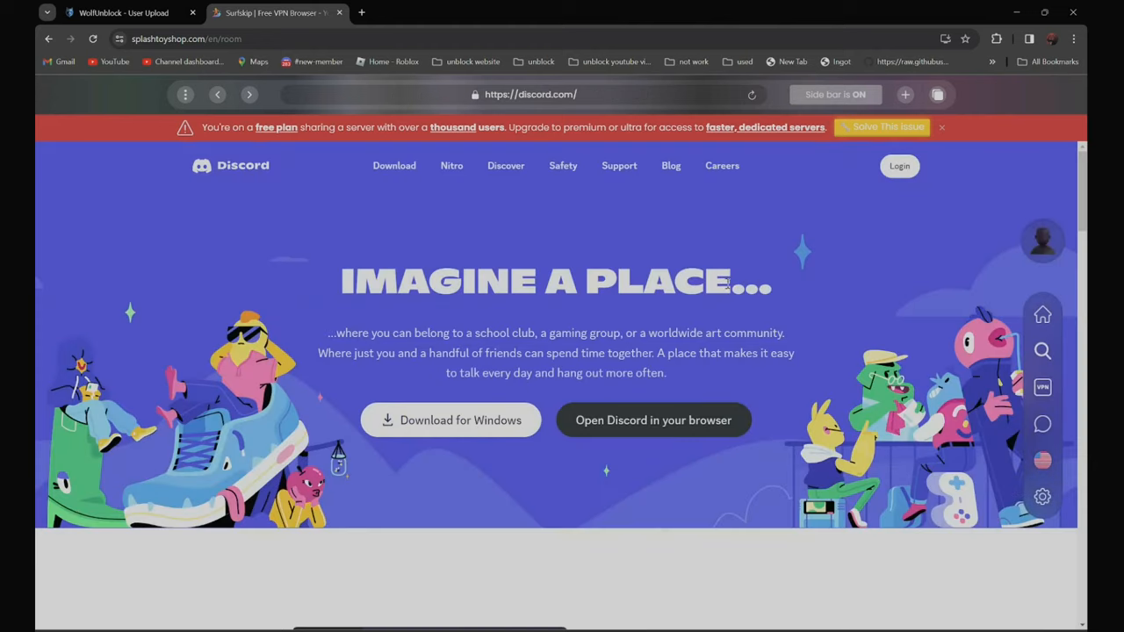
{"action": "scroll", "scroll_direction": "down", "scroll_amount": 3}
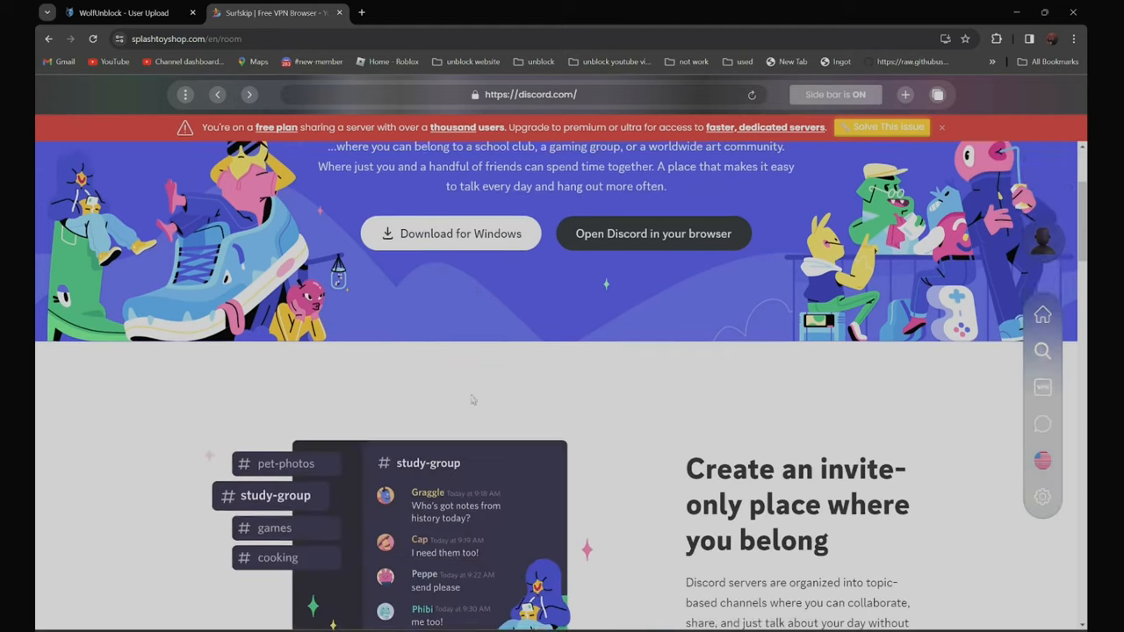
{"action": "scroll", "scroll_direction": "down", "scroll_amount": 3}
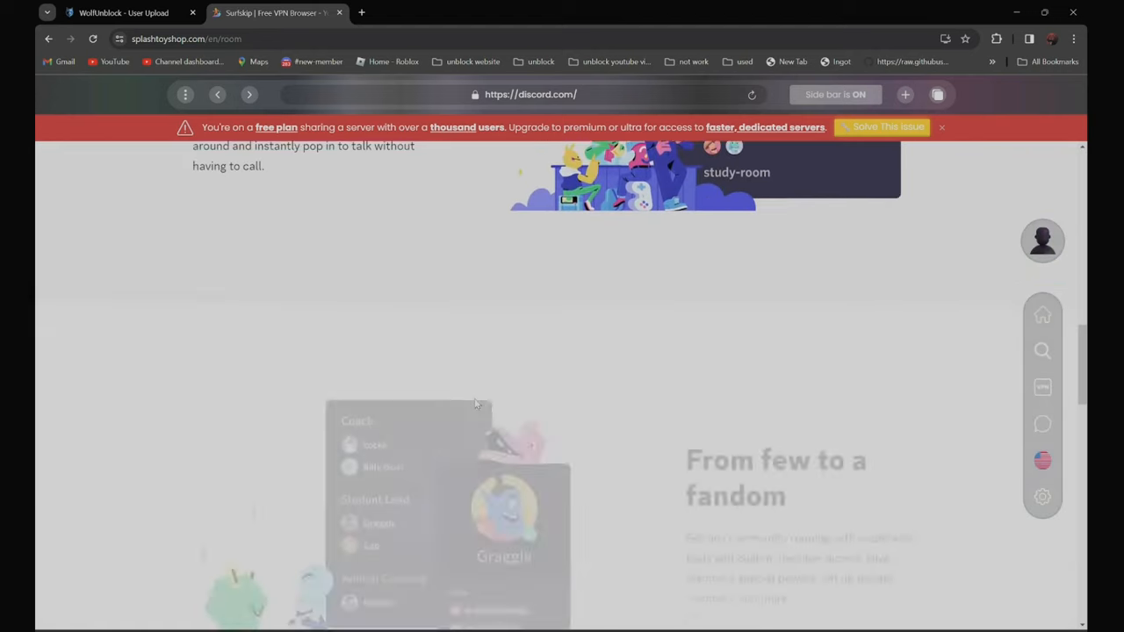
{"action": "scroll", "scroll_direction": "down", "scroll_amount": 3}
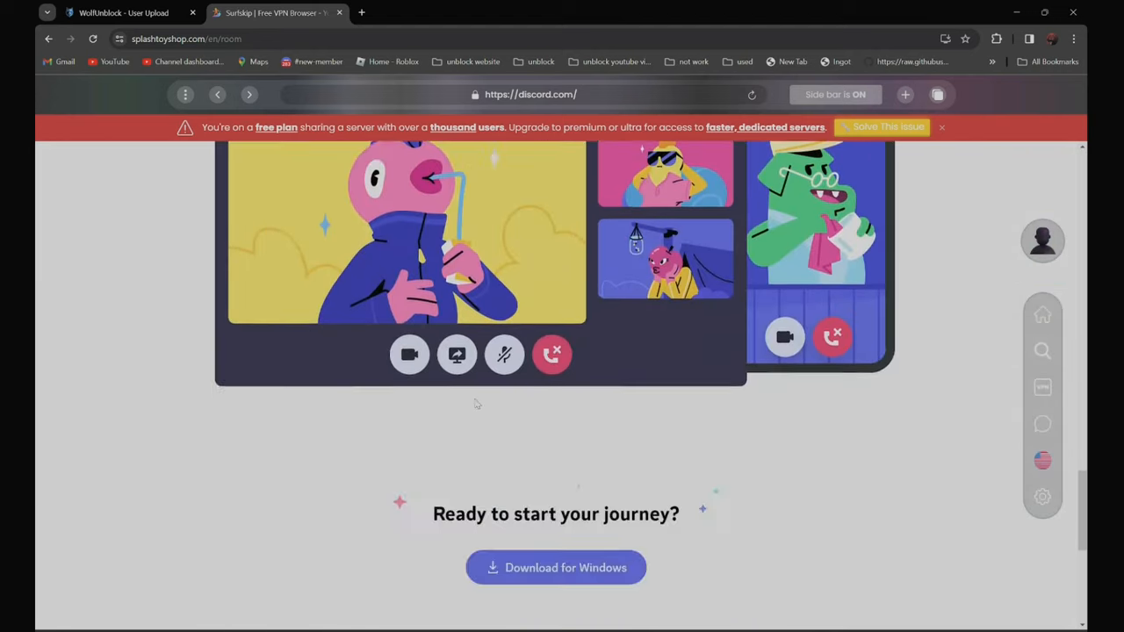
{"action": "scroll", "scroll_direction": "up", "scroll_amount": 3}
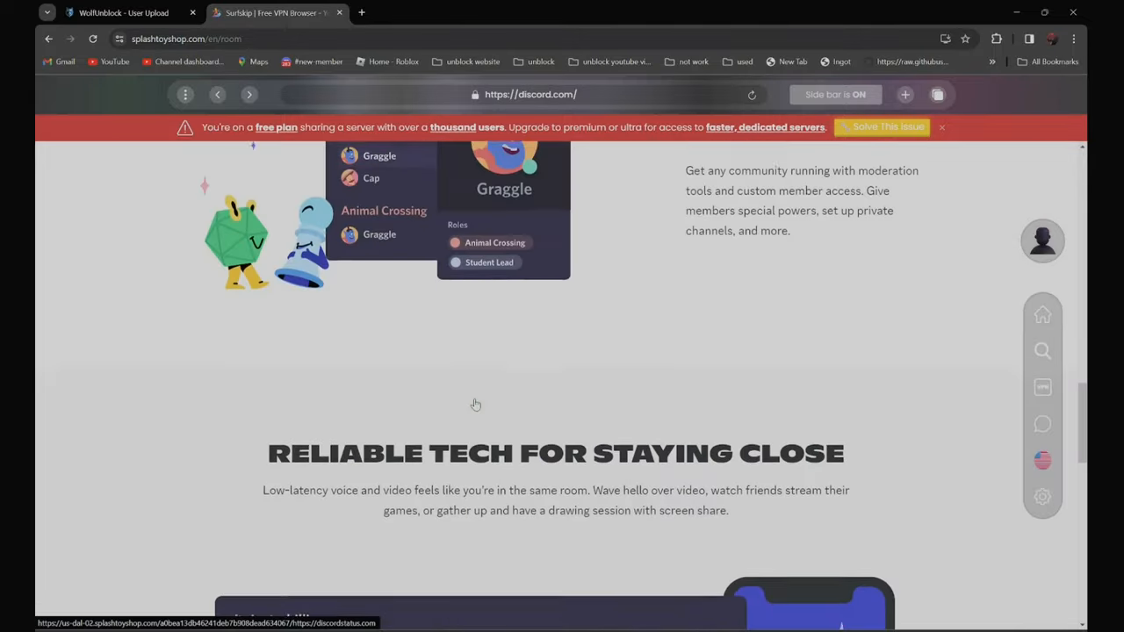